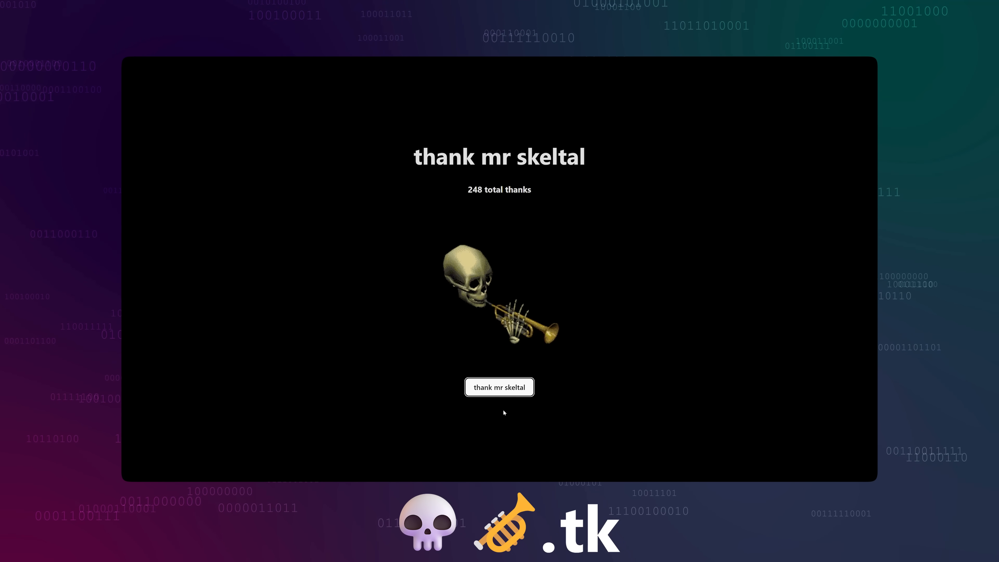
Thank mr skeltal so the counter rises from 248 to 249 total thanks
click(499, 386)
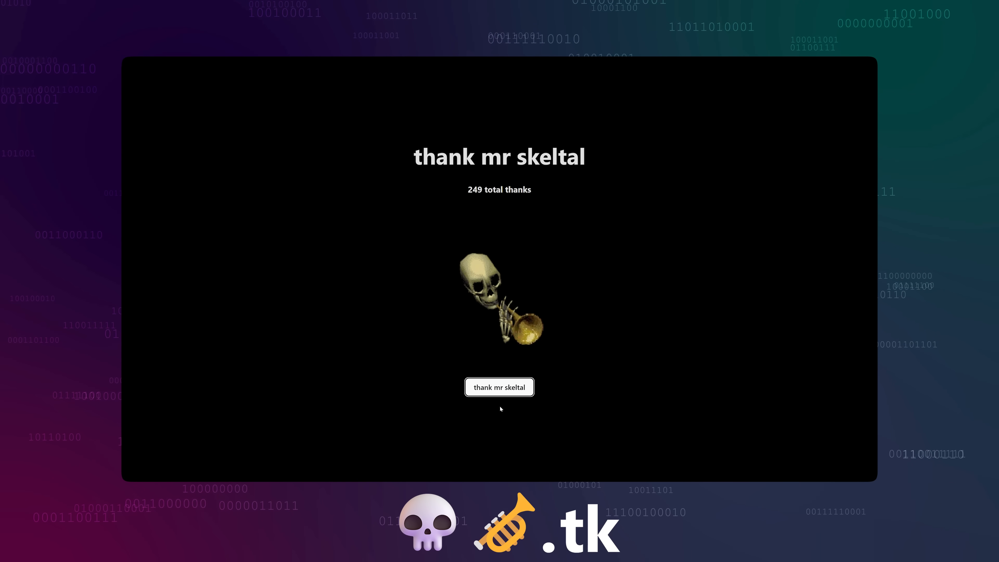
click(499, 386)
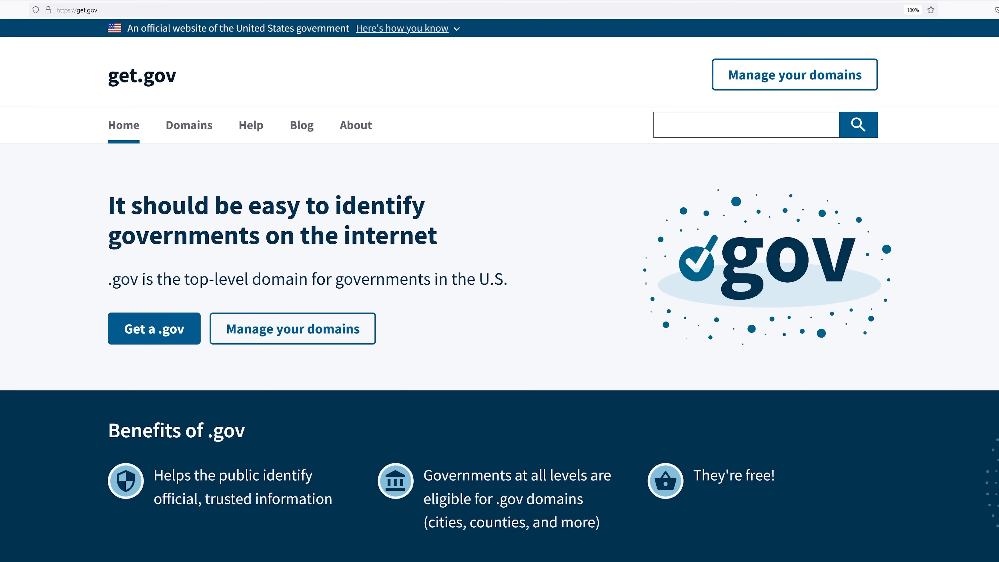
triple_click(306, 279)
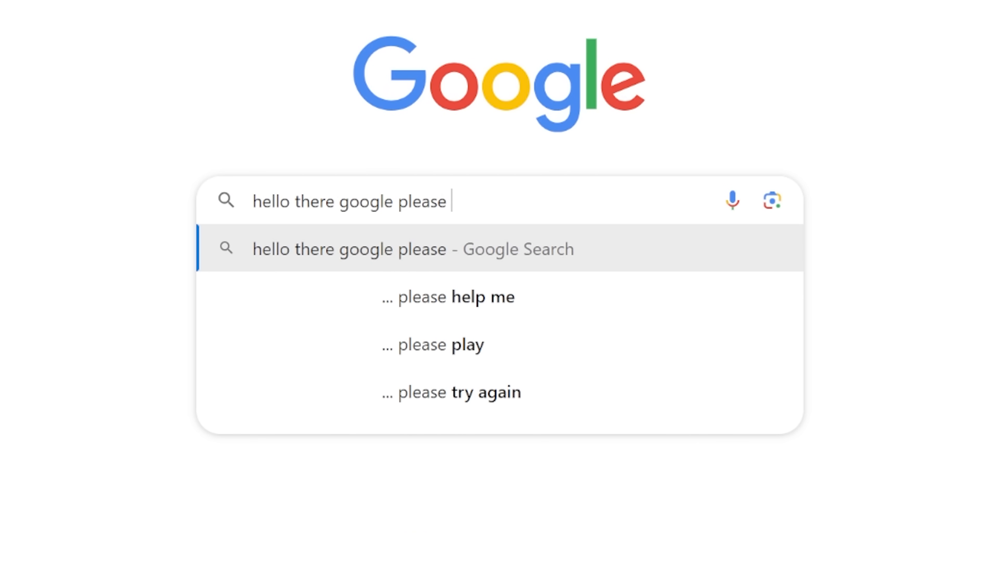
Extend the Google query with 'go to example.com now for me please'
text(go to example.com)
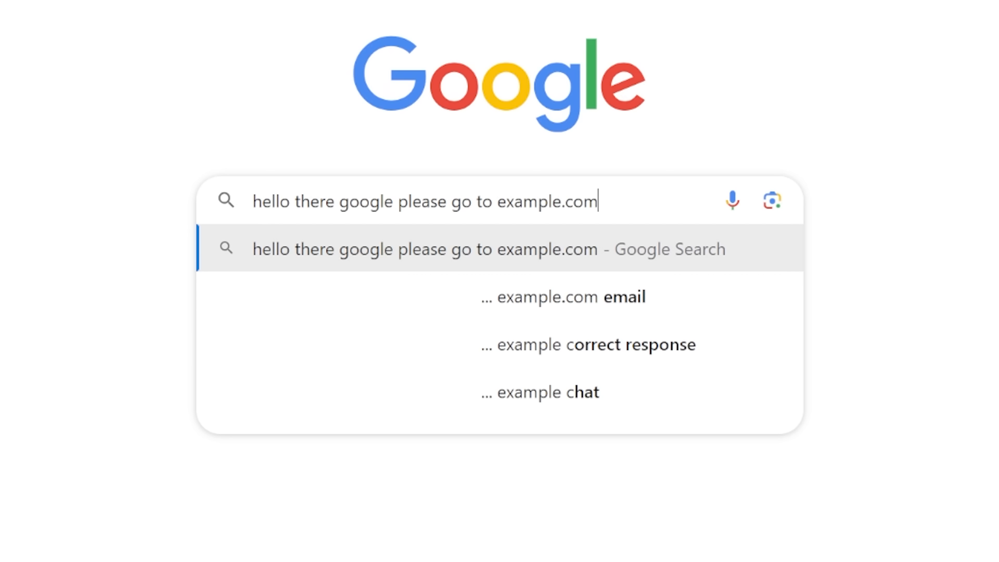
text(now for me please)
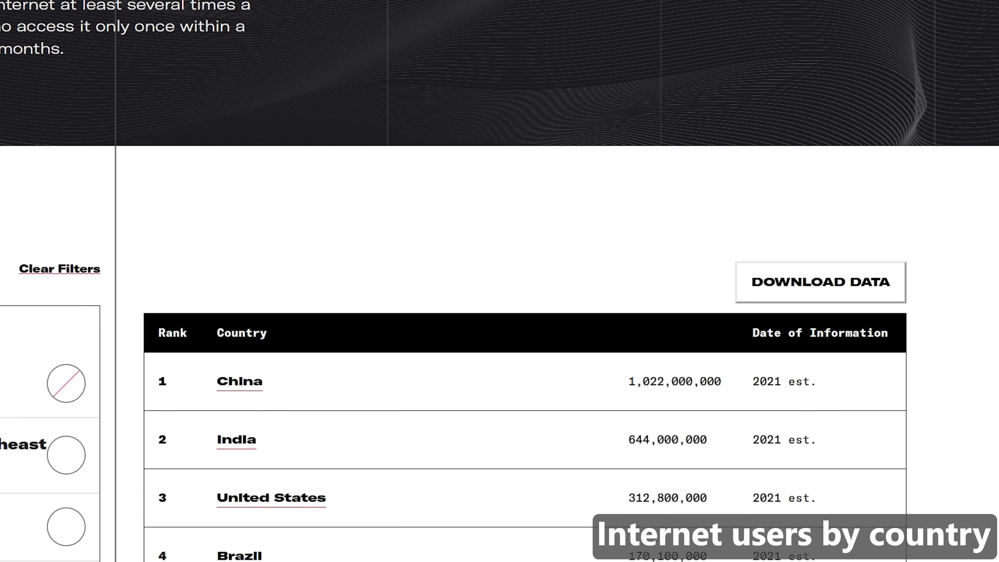
Scroll through the Factbook internet-users ranking and Wikipedia's Arabic alphabet table
scroll(down, 3)
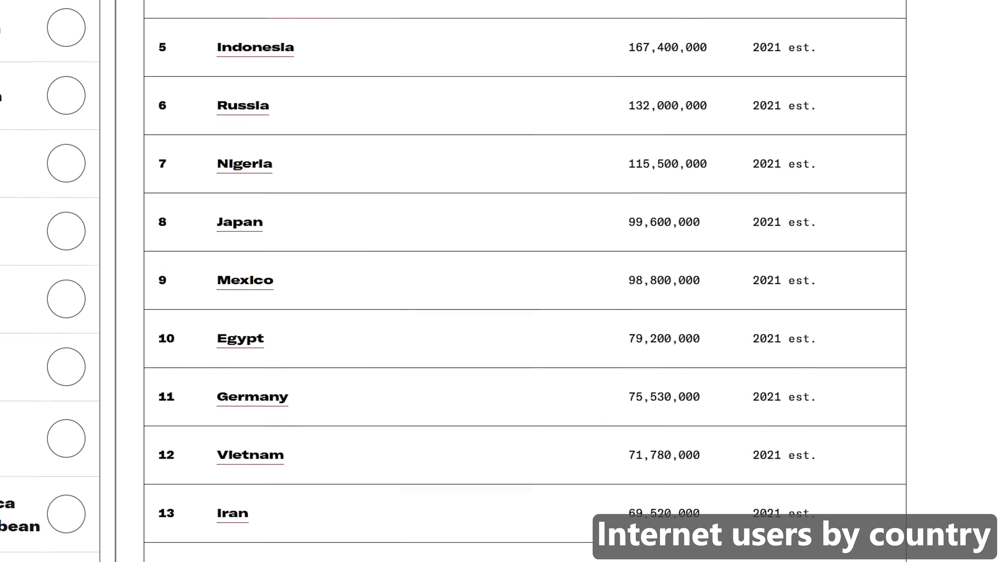
scroll(down, 3)
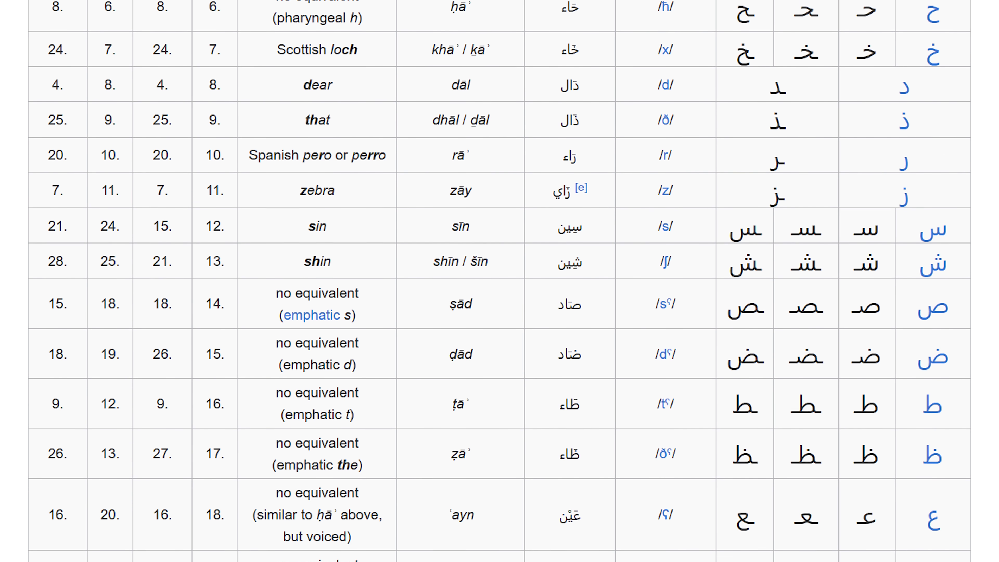
scroll(down, 3)
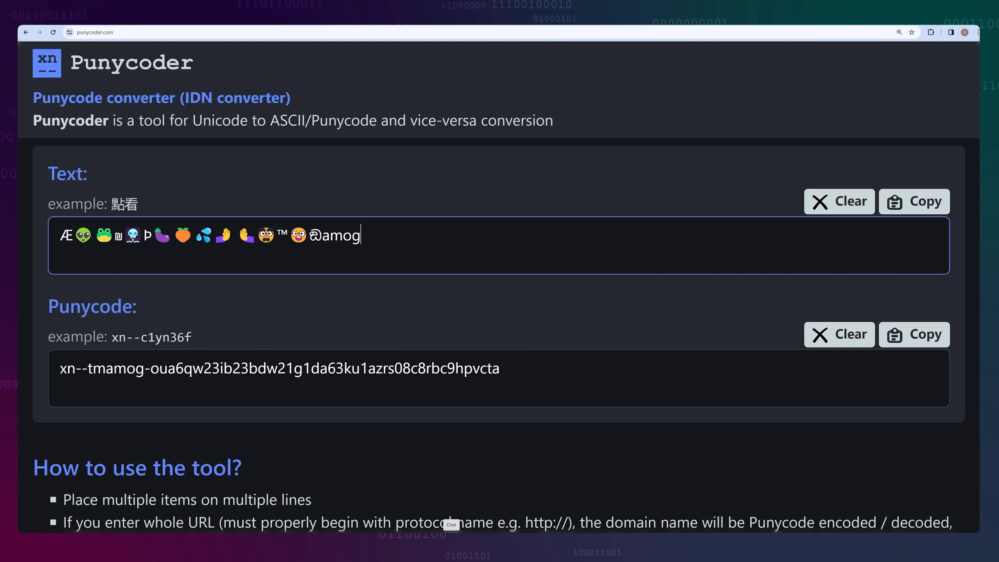
Finish the emoji name with 'us' so Punycoder shows its xn-- form for 'amogus'
text(us)
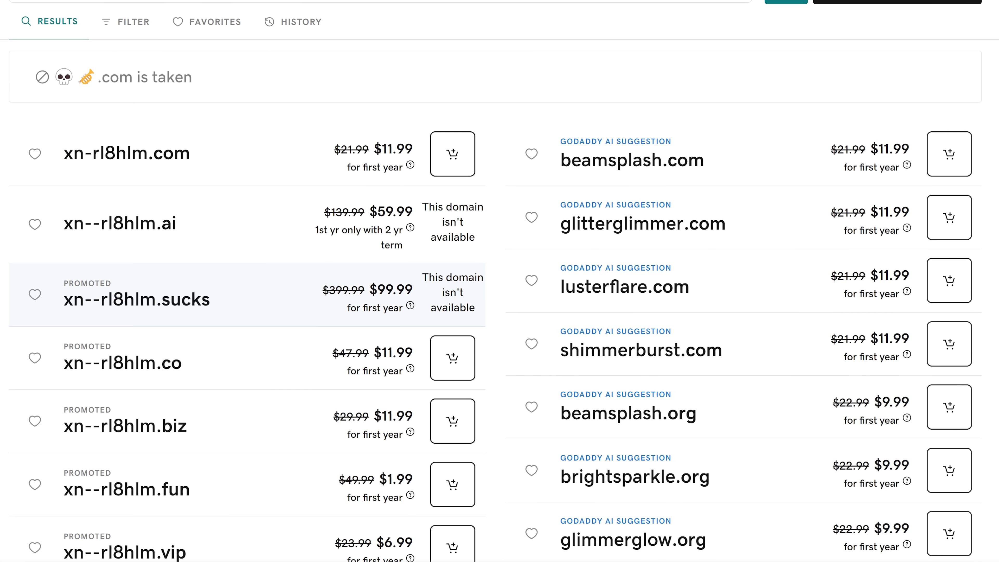
Try adding xn--rl8hlm.biz and xn--rl8hlm.cloud to the GoDaddy cart; both show unavailable
click(451, 370)
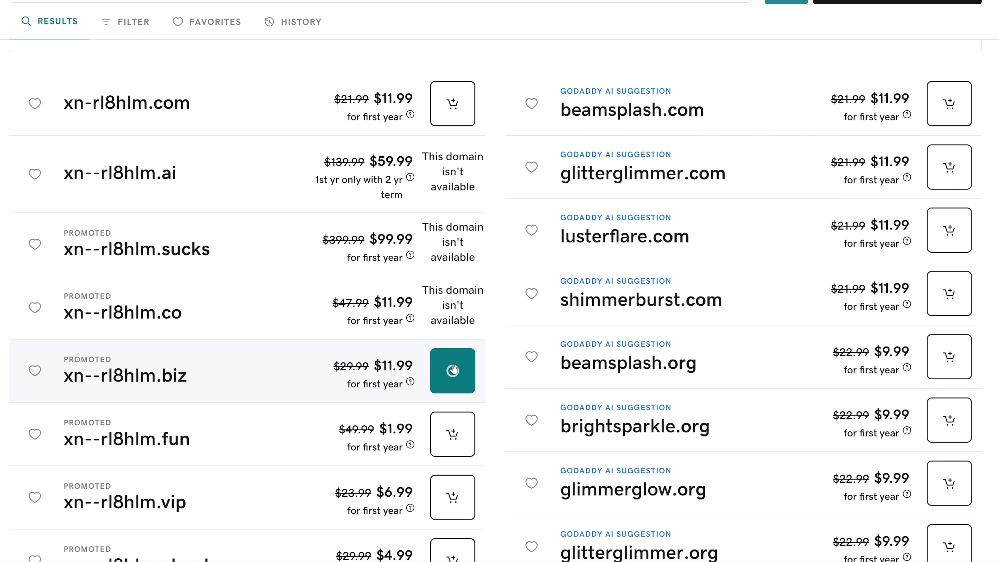
scroll(down, 3)
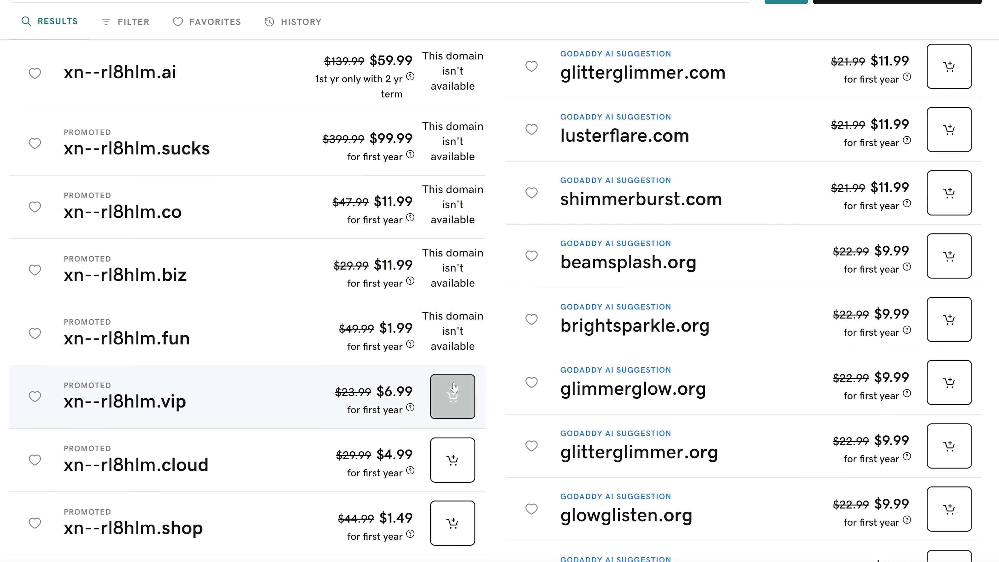
click(452, 409)
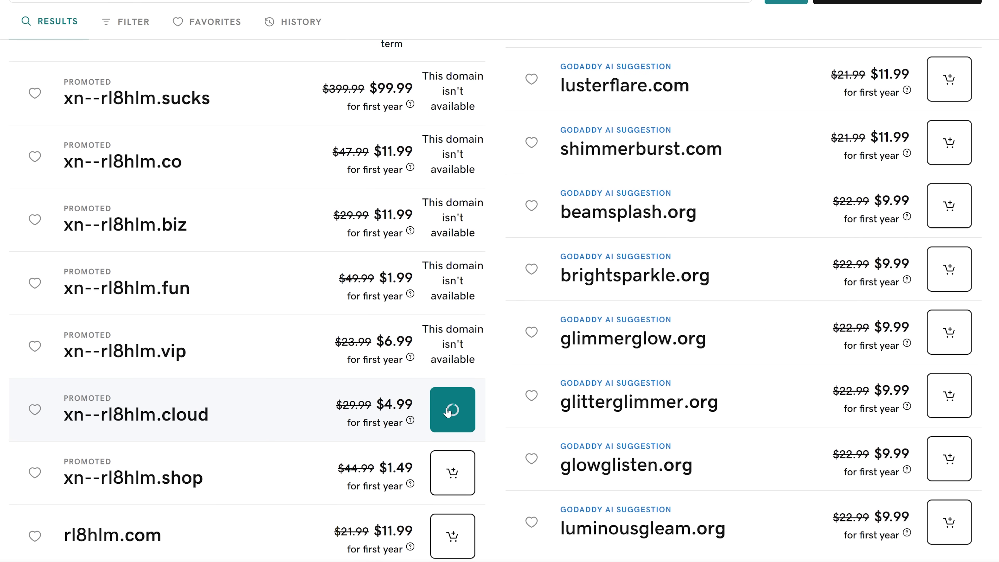
scroll(down, 3)
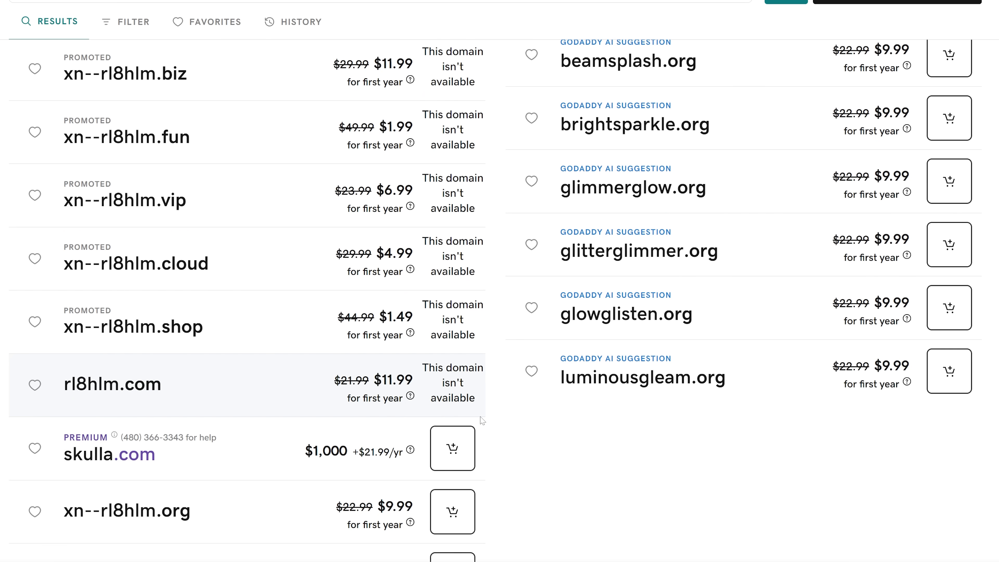
mouse_move(554, 443)
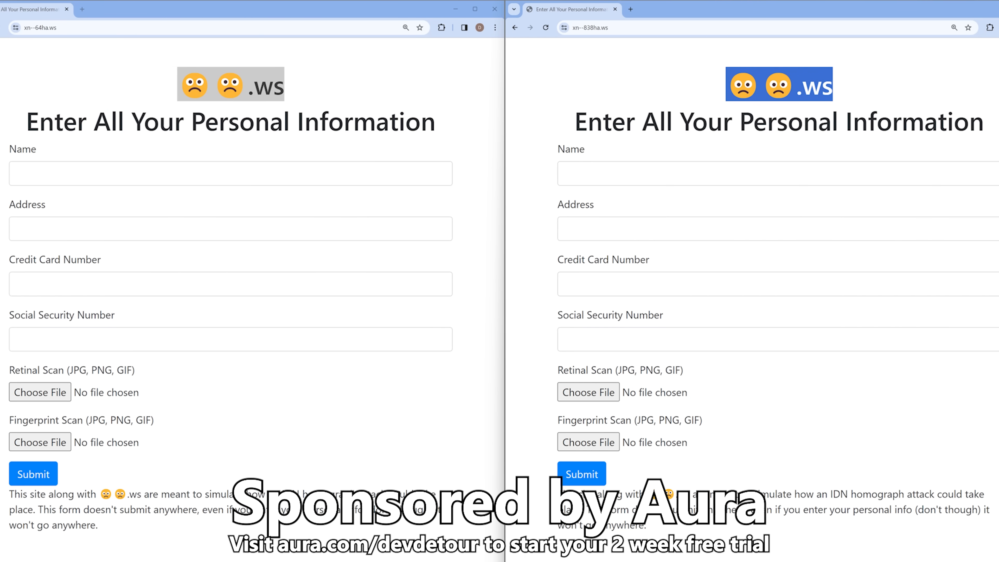
mouse_move(149, 100)
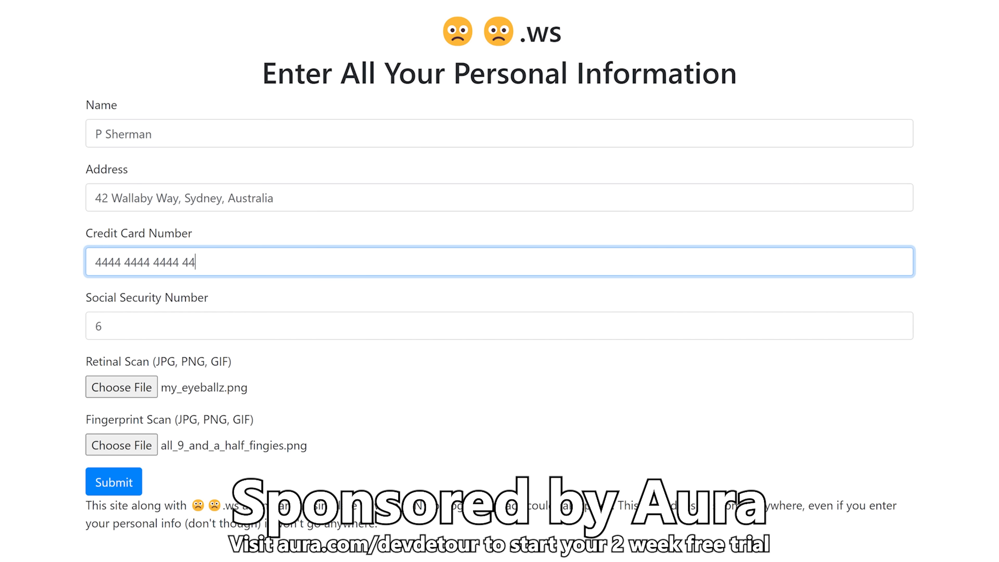
Finish the fake Credit Card Number with '45' and submit the emoji .ws phishing form
text(45)
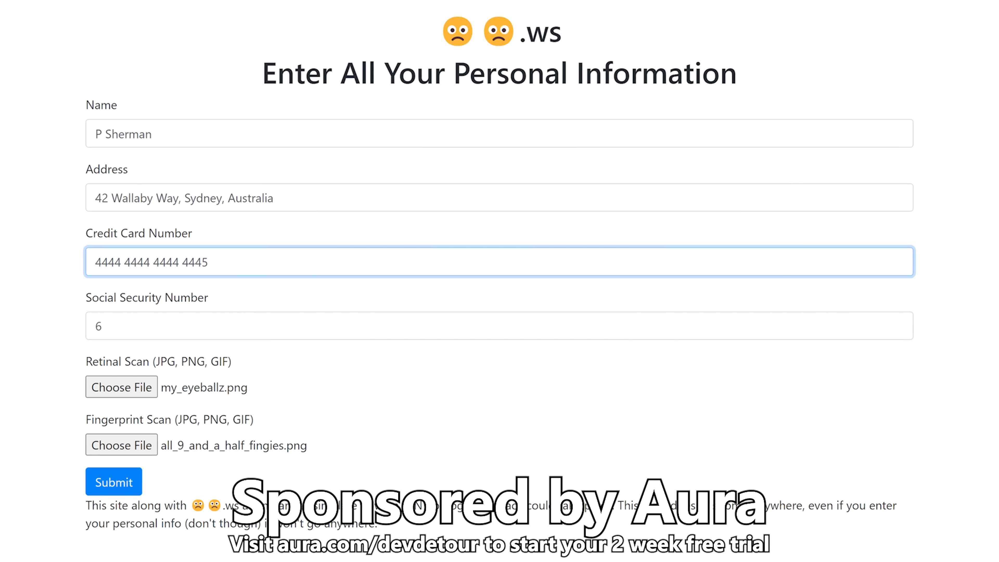
click(113, 481)
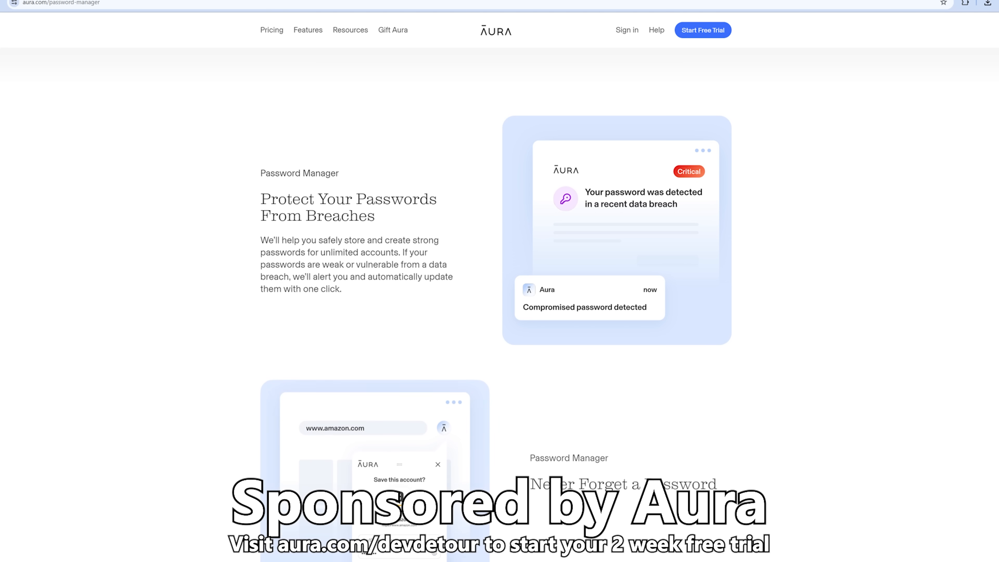
Scroll the Aura password manager page to the 'Never Forget a Password' and Vault features
scroll(down, 3)
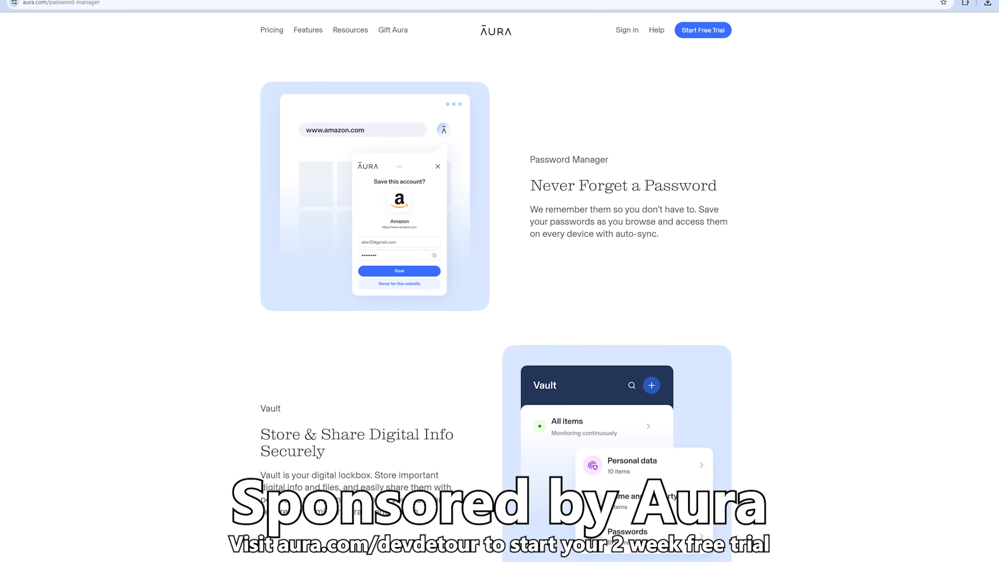
scroll(down, 3)
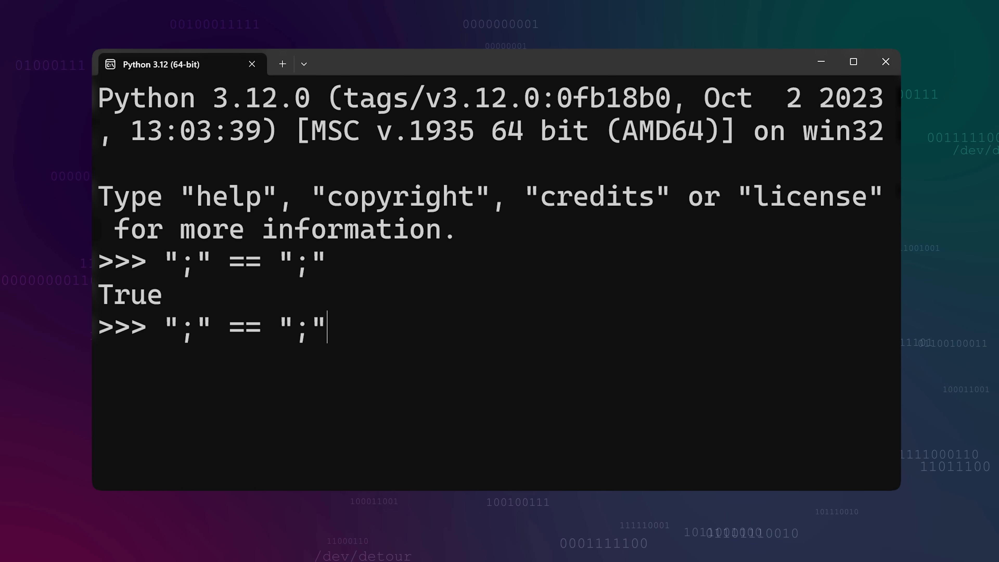
Run the look-alike semicolon comparison (False) and ord("o") returning 111
key(Return)
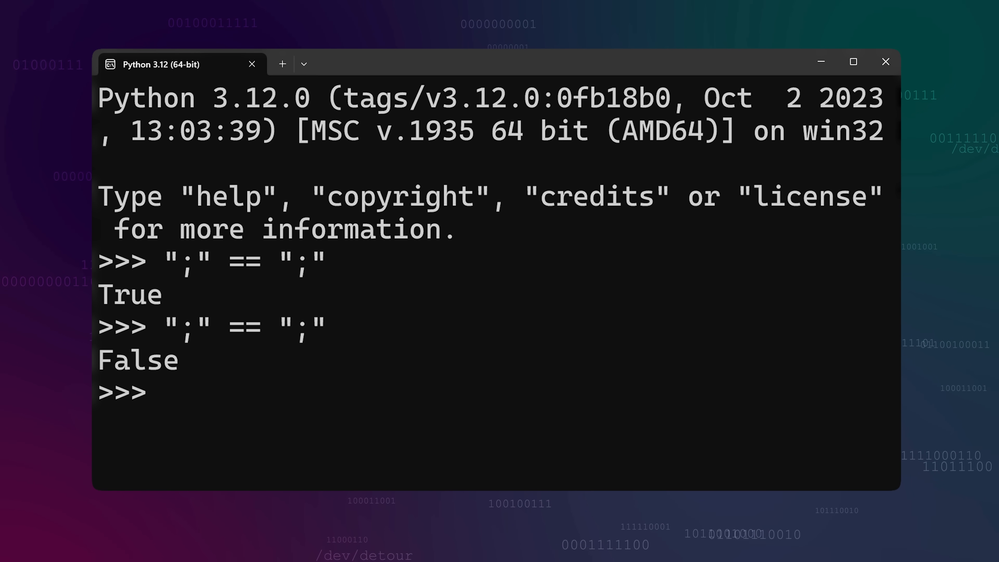
text(ord(")
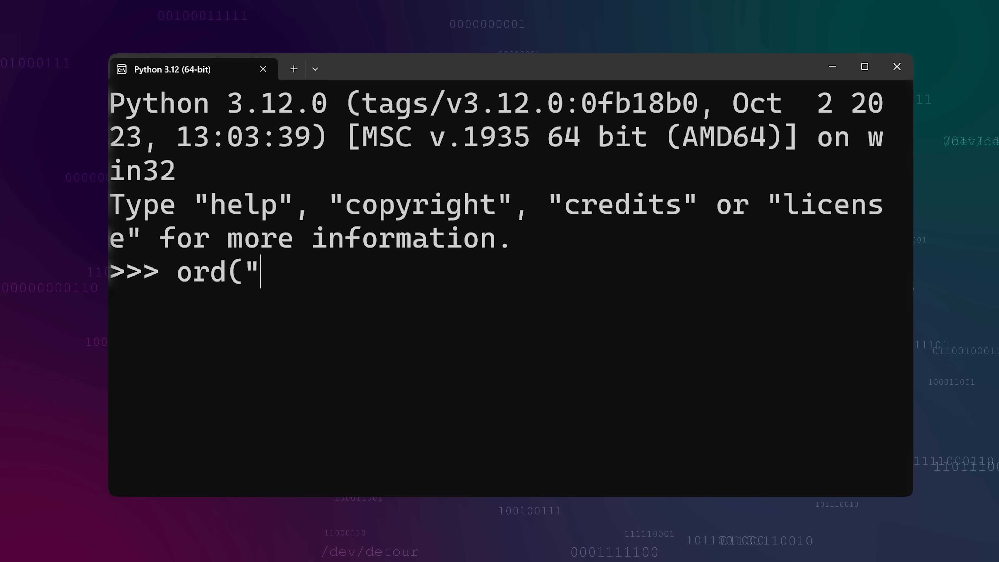
key(Return)
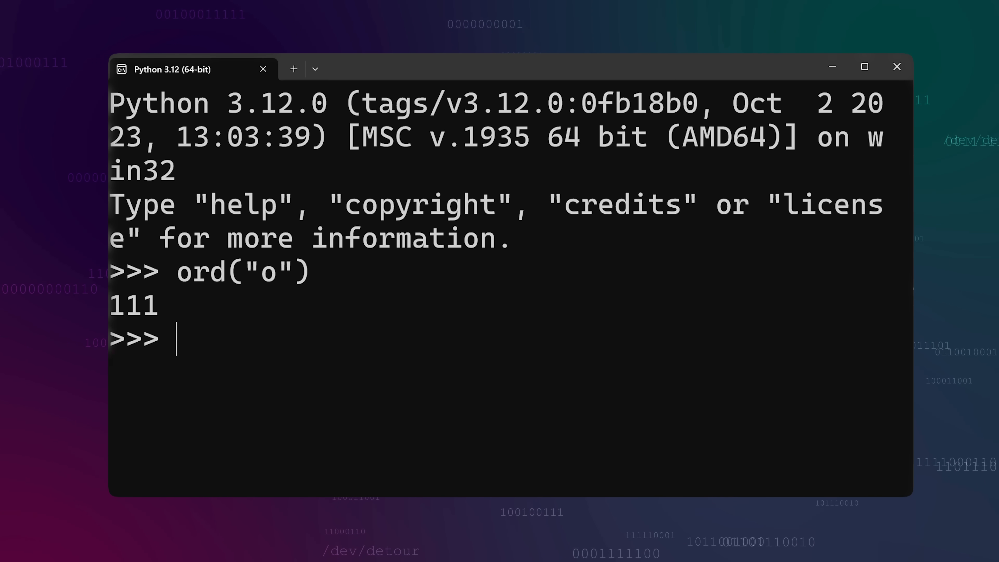
text(ord()
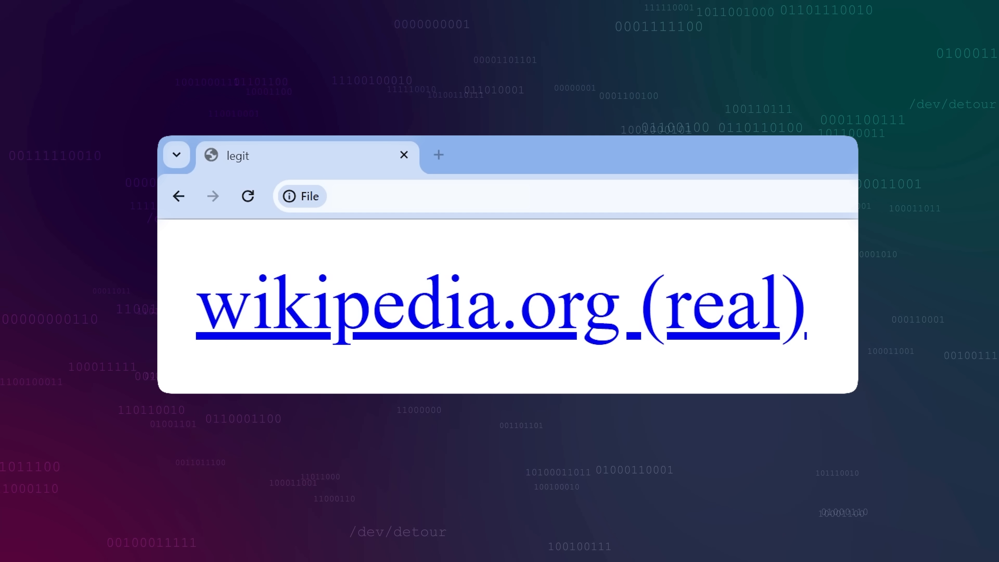
mouse_move(781, 354)
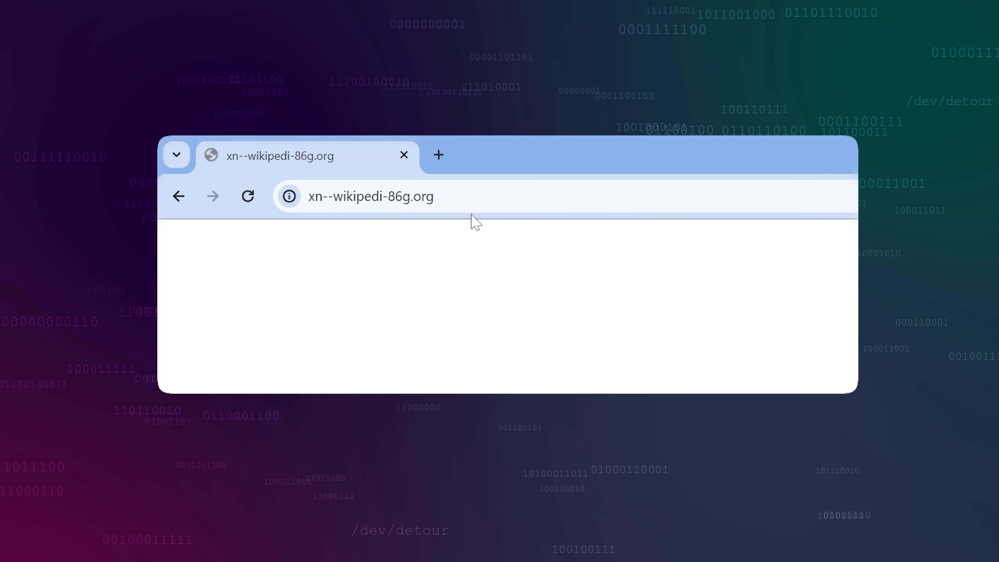
mouse_move(309, 218)
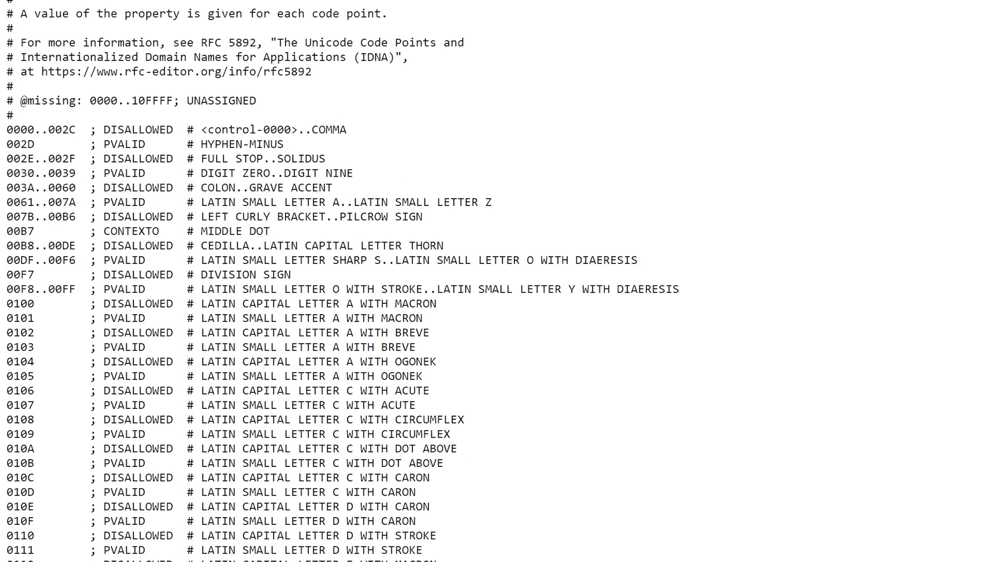
Scroll to the IDNA2008 emoji ranges and highlight the RINGED PLANET..WING disallowed entry
scroll(down, 3)
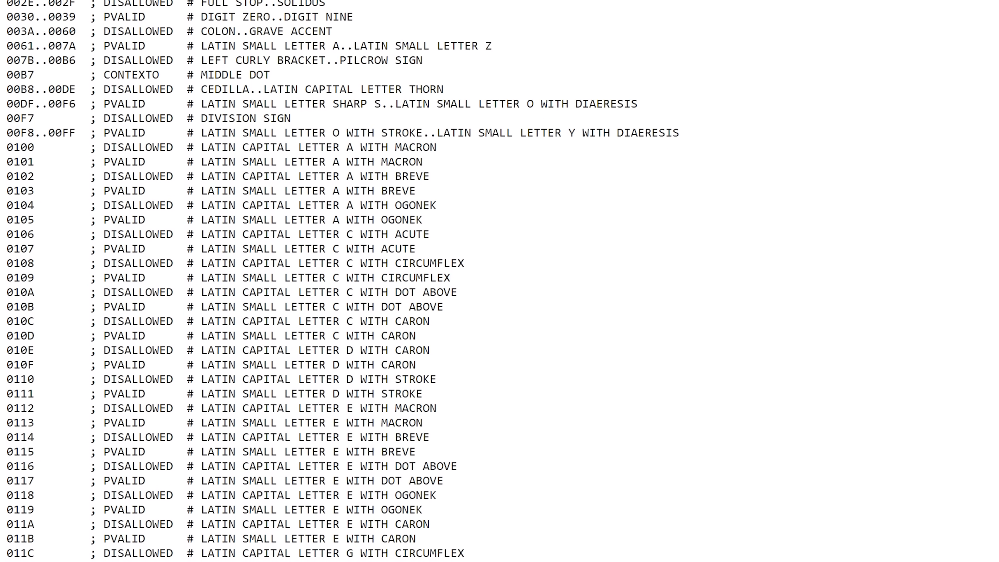
scroll(down, 3)
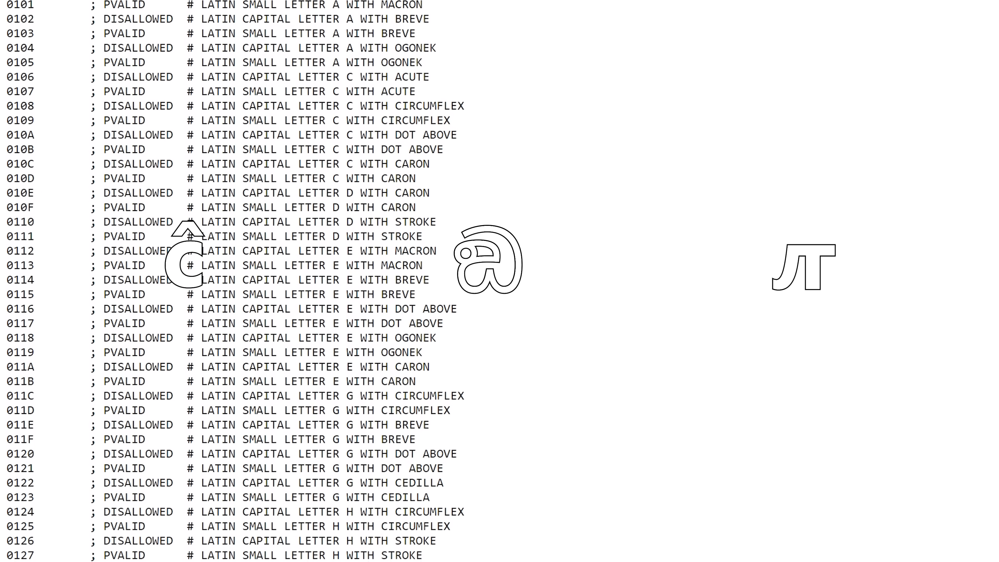
scroll(down, 3)
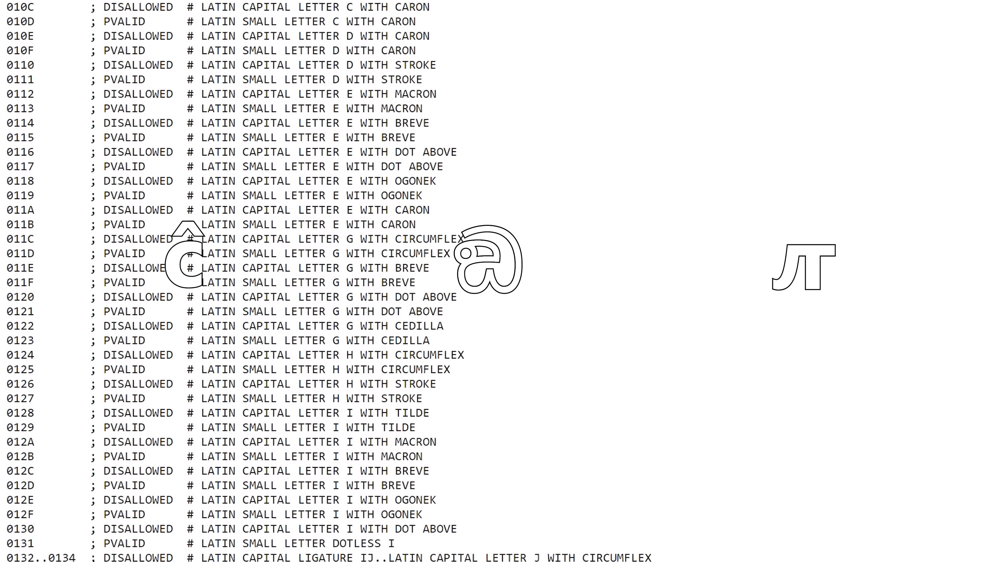
scroll(down, 3)
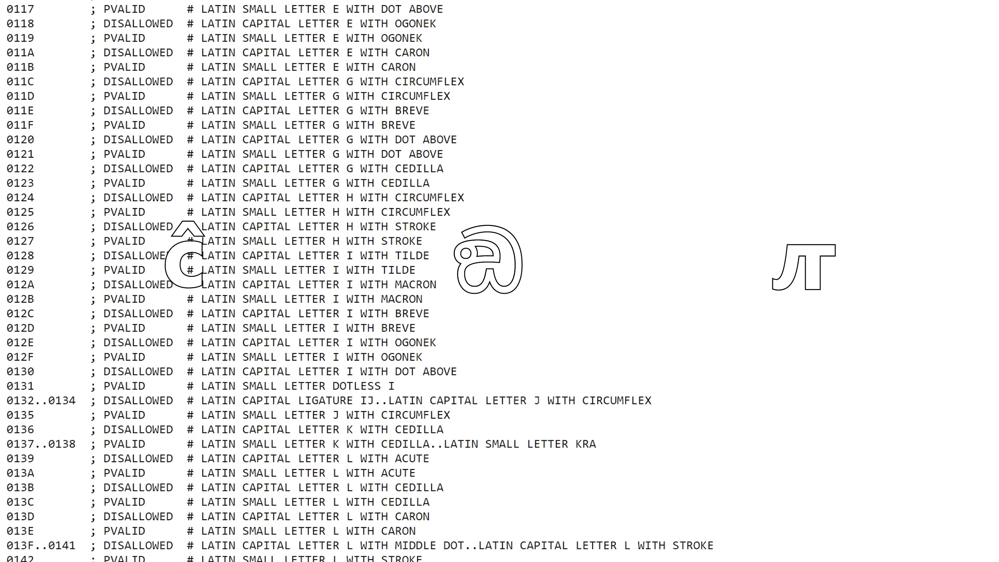
scroll(down, 3)
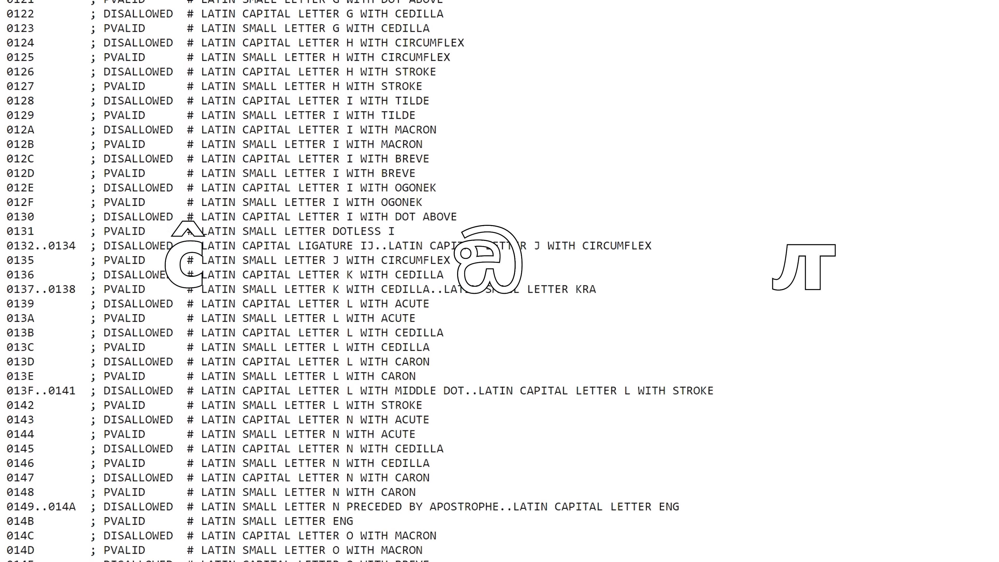
scroll(down, 3)
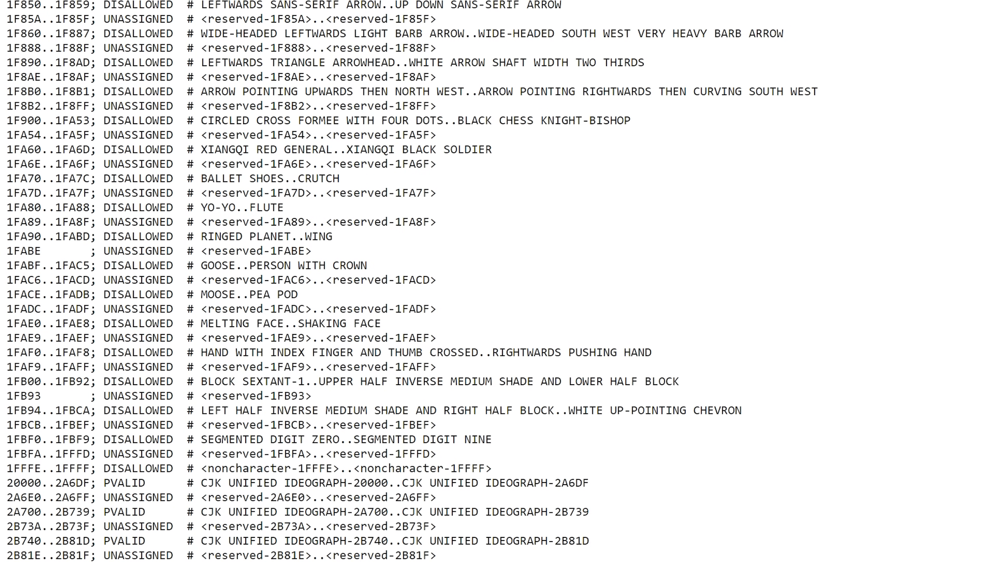
double_click(264, 236)
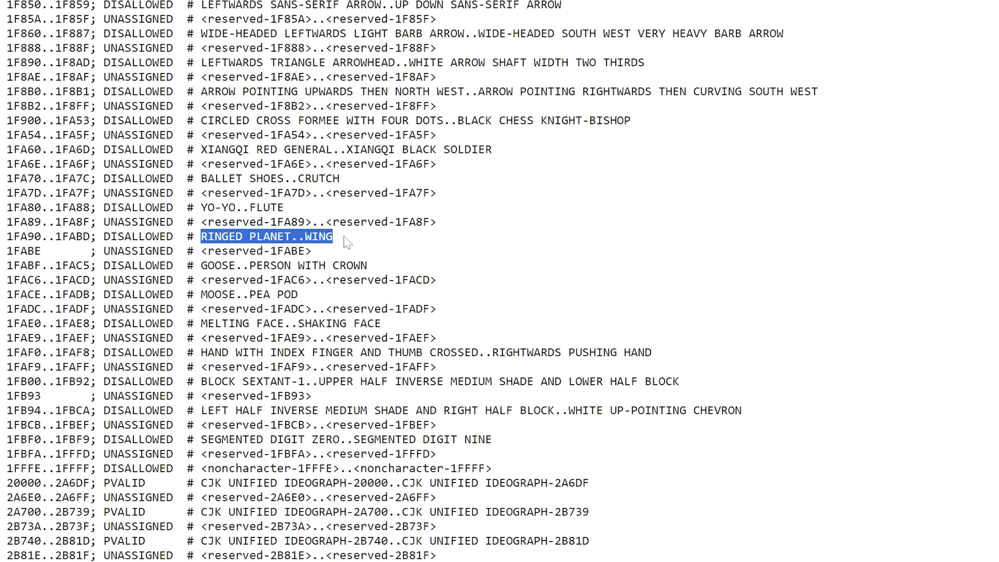